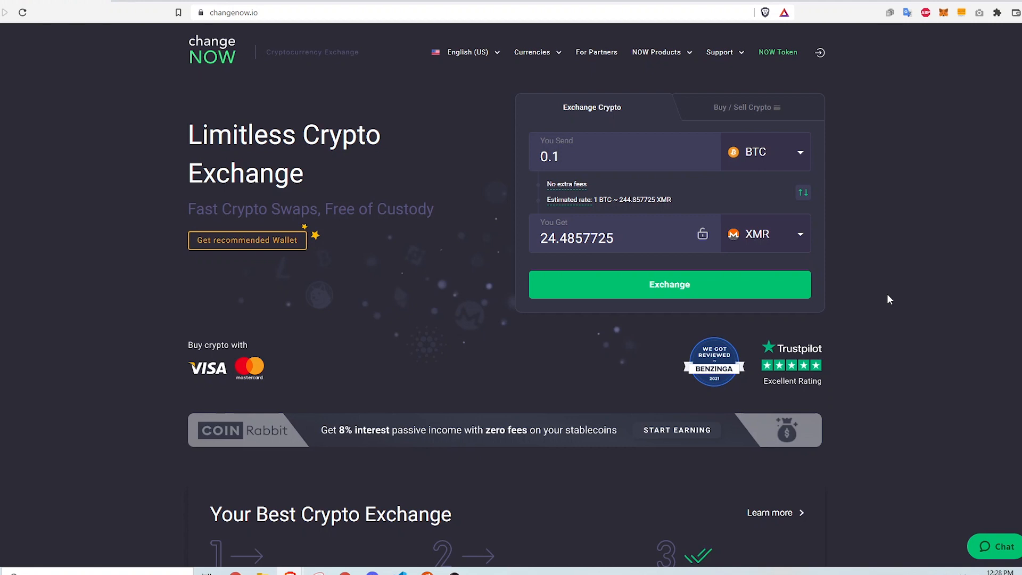
pyautogui.moveTo(847, 149)
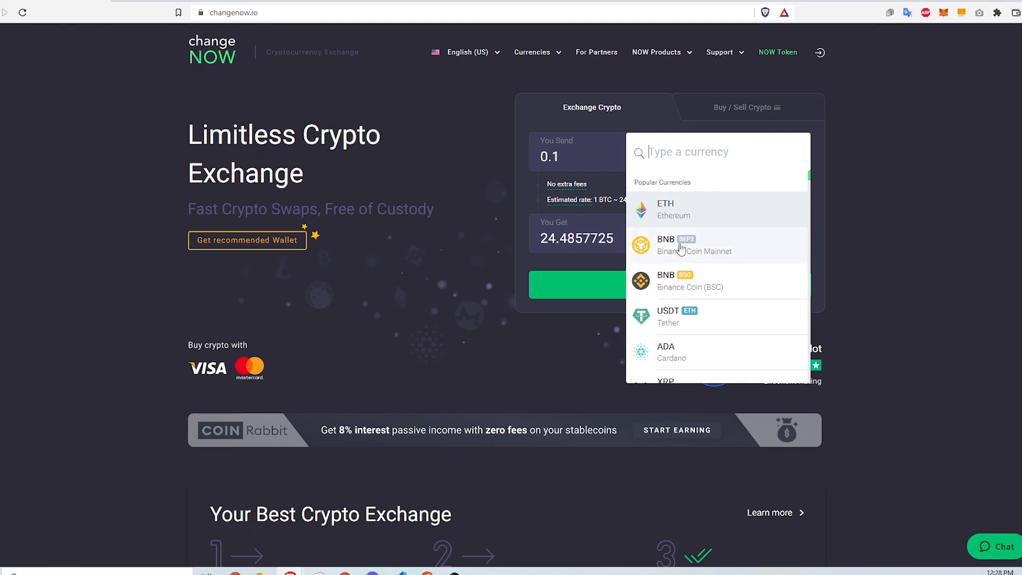
pyautogui.moveTo(681, 296)
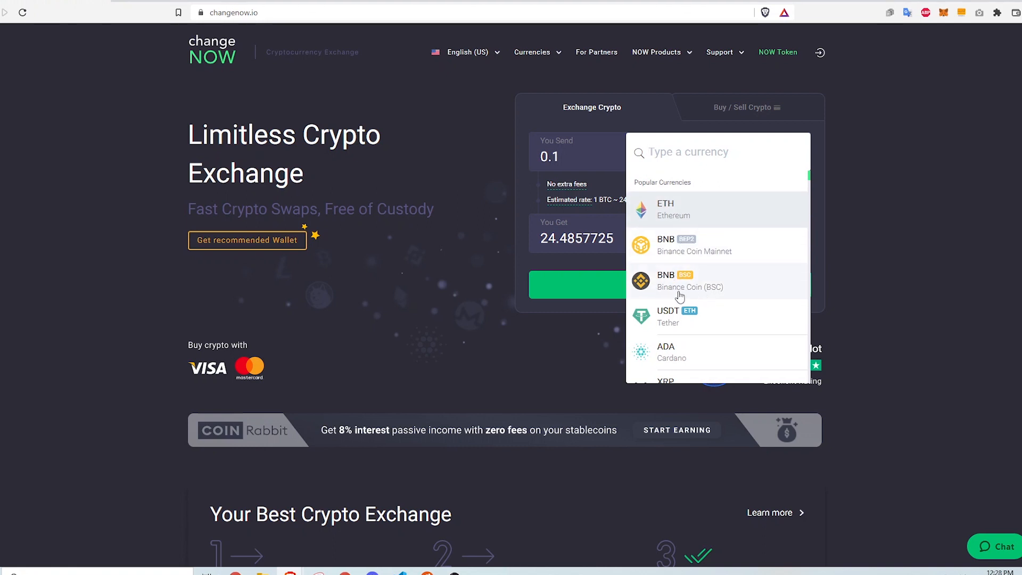
pyautogui.moveTo(710, 298)
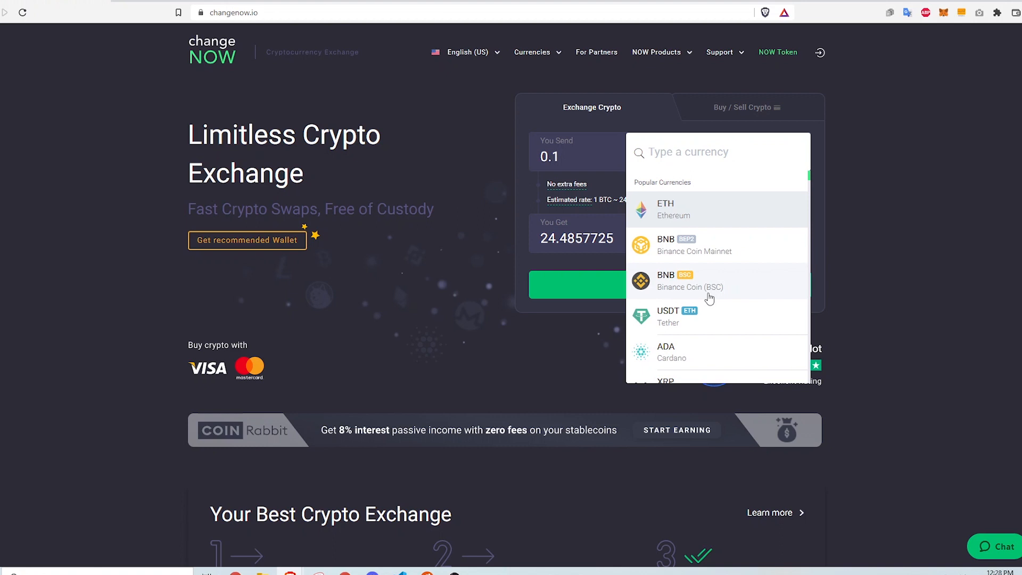
# Pair BNB on BSC as the send currency with ETH as the receive currency
pyautogui.click(690, 281)
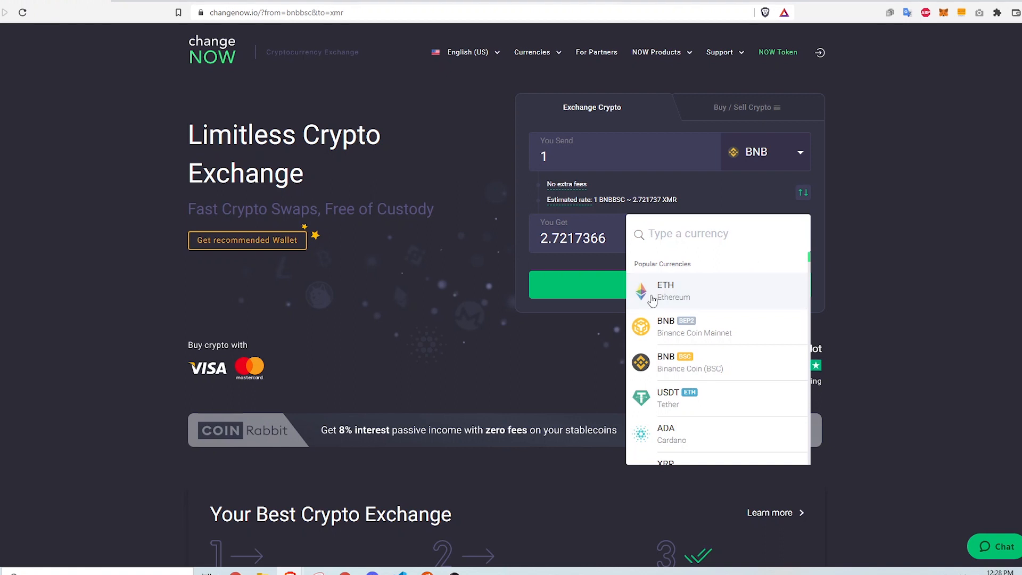
pyautogui.click(673, 290)
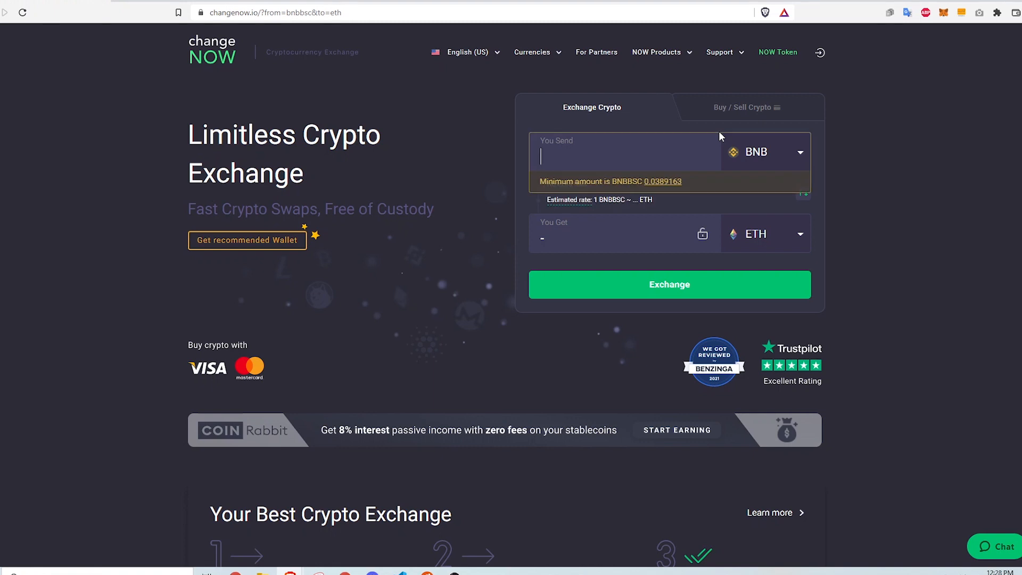
# Enter .039 BNB to send for about 0.0028272 ETH and start the exchange
pyautogui.write('.0')
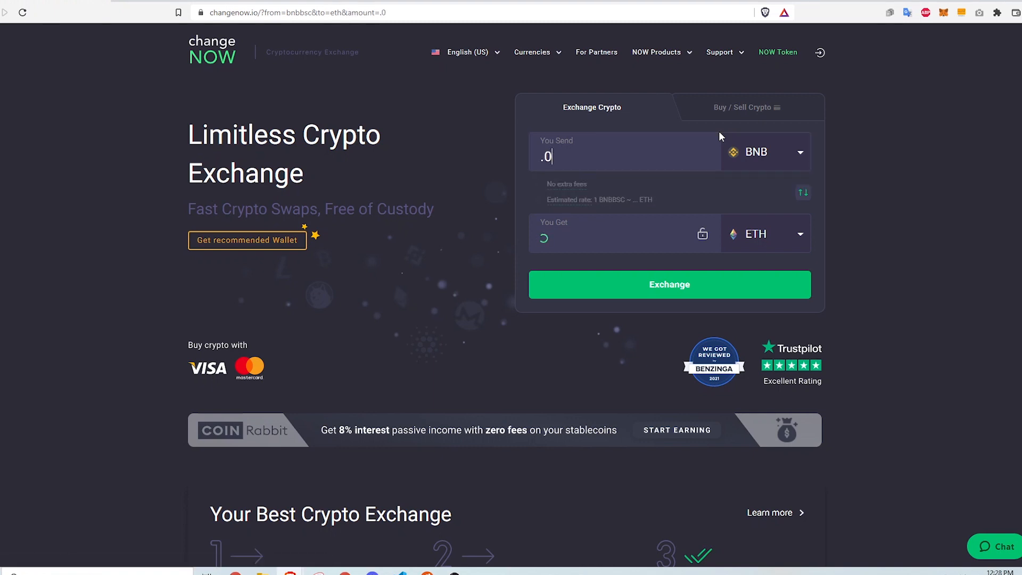
pyautogui.write('3')
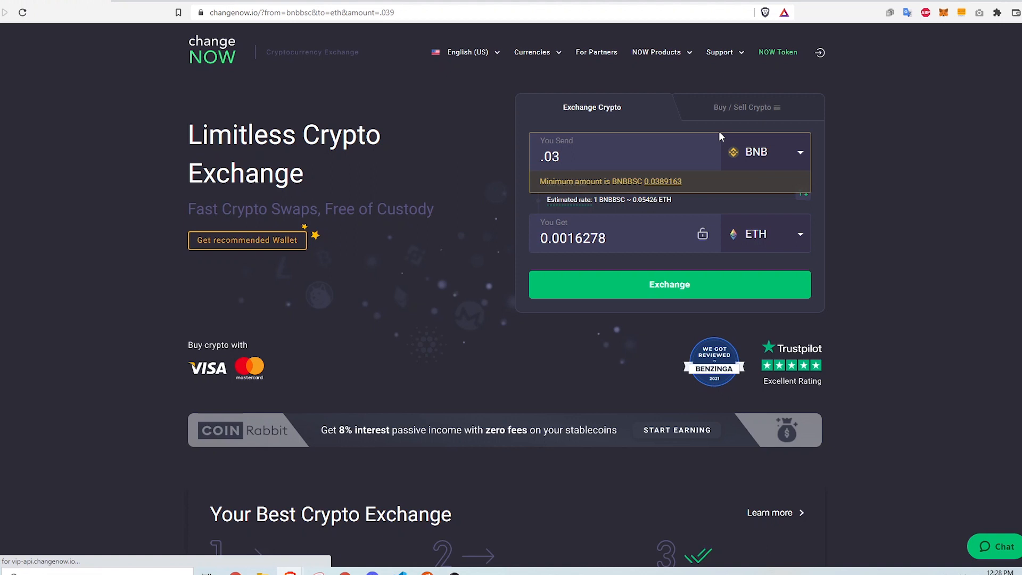
pyautogui.write('9')
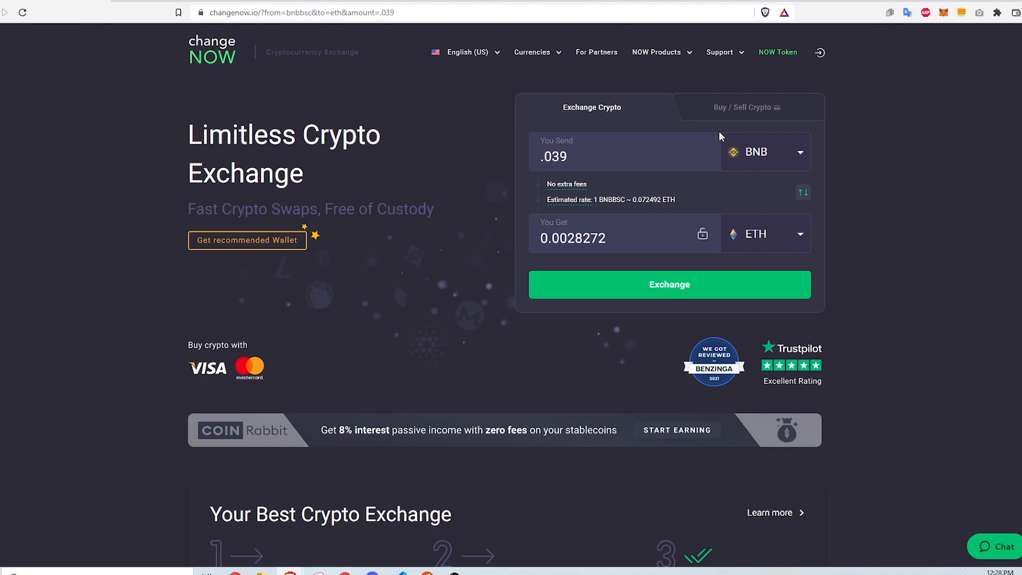
pyautogui.click(568, 157)
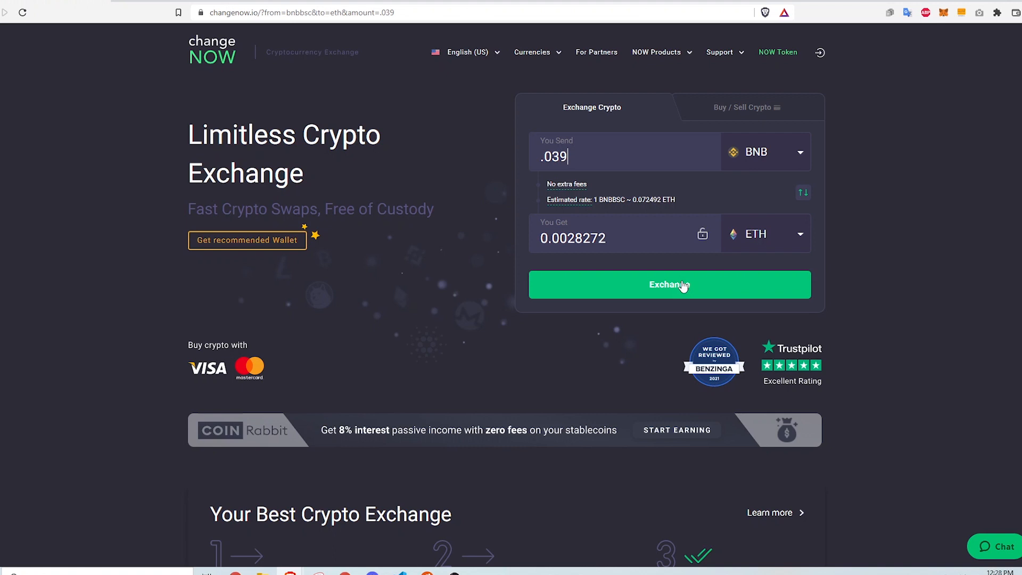
pyautogui.click(669, 284)
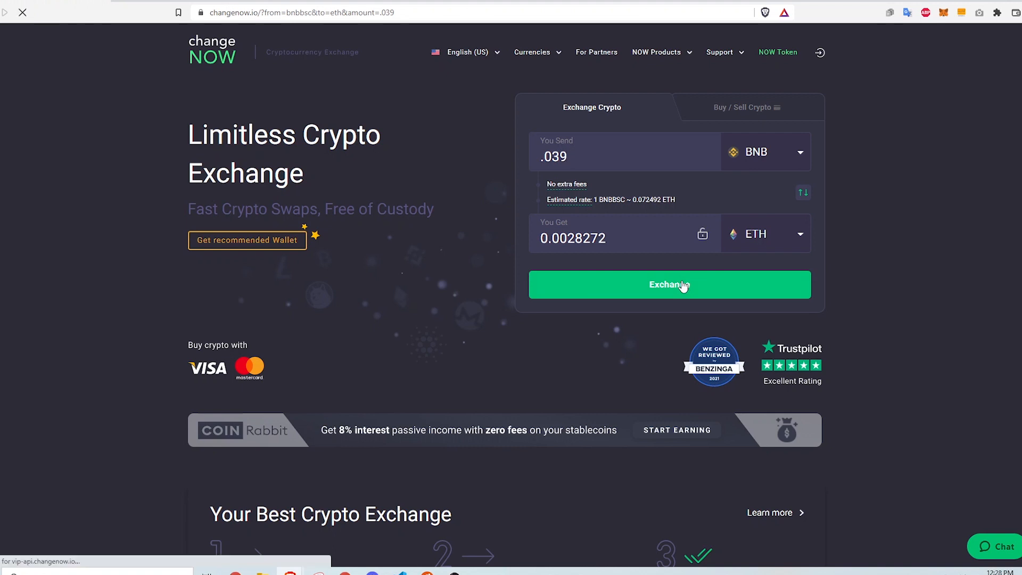
# Copy the MetaMask address into Recipient Wallet and submit the exchange details
pyautogui.click(668, 285)
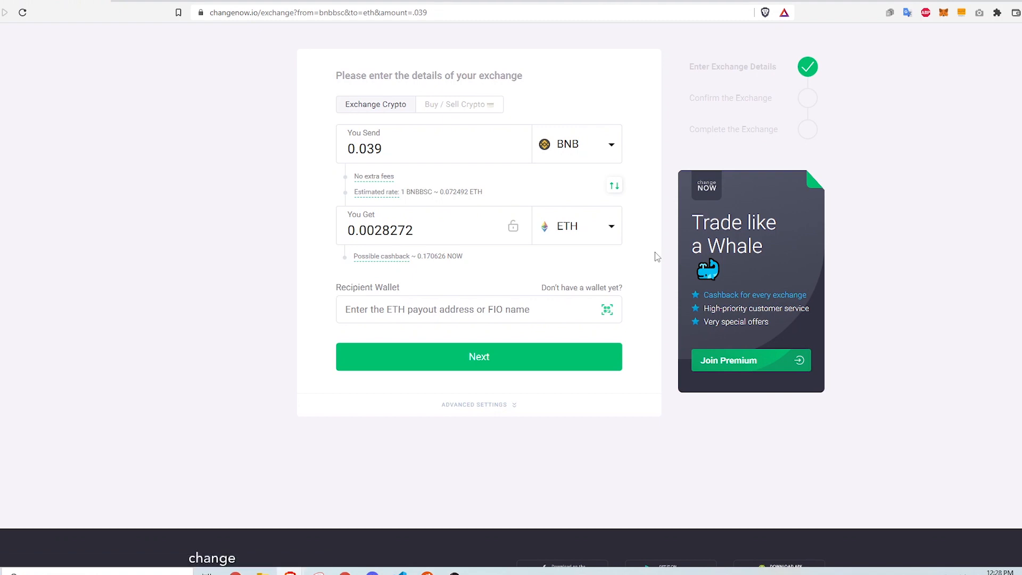
pyautogui.moveTo(727, 118)
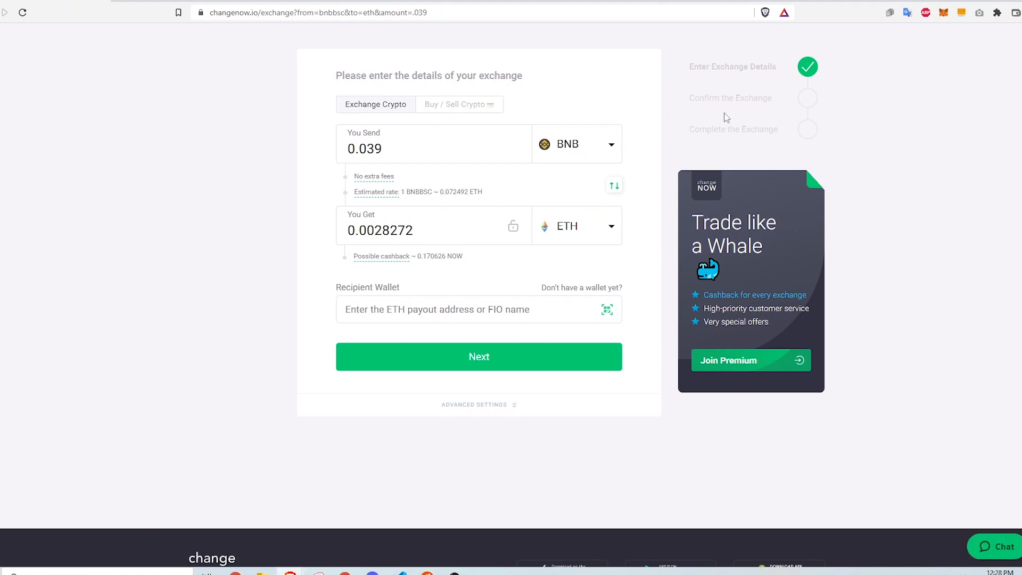
pyautogui.moveTo(943, 13)
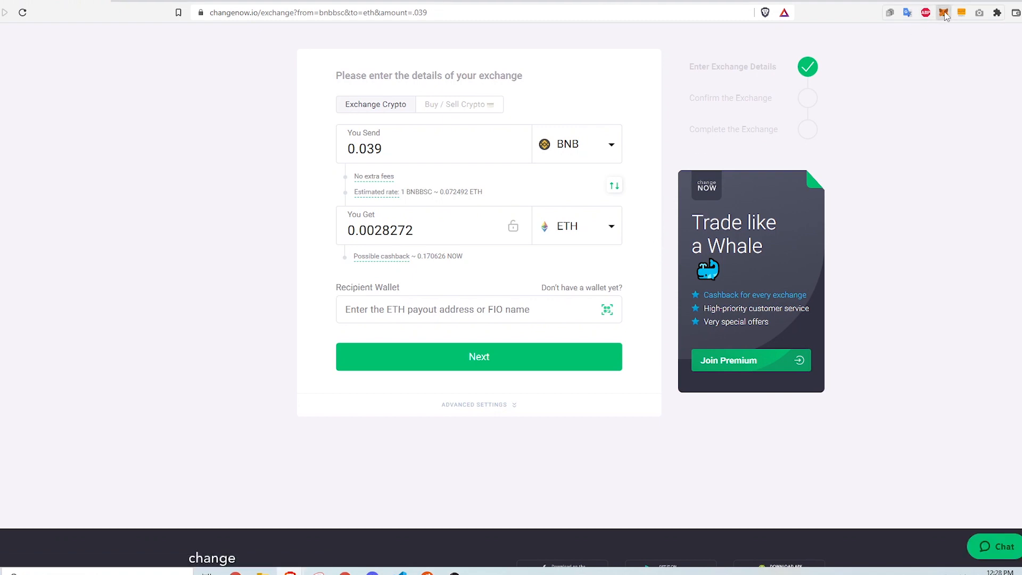
pyautogui.click(942, 12)
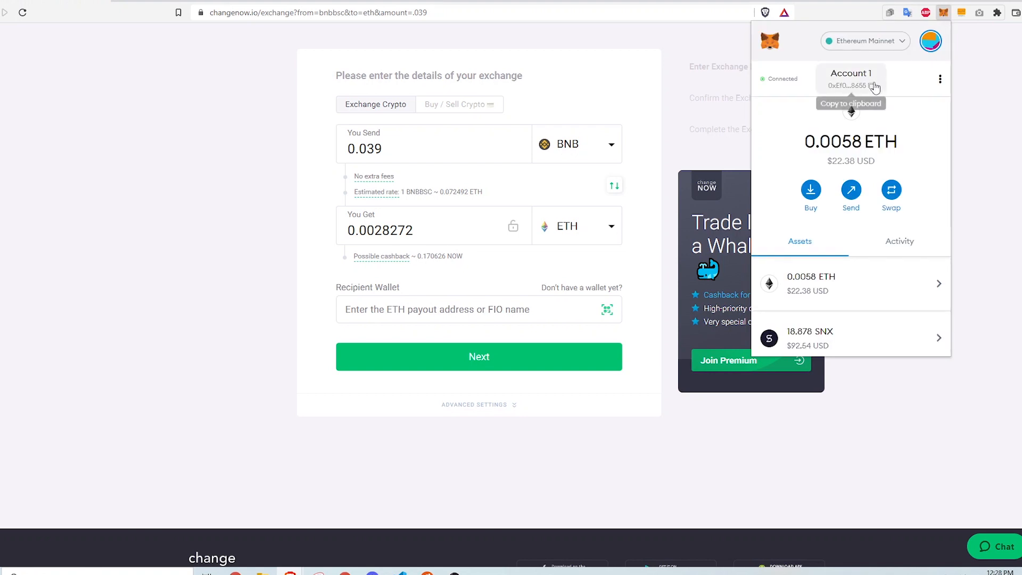
pyautogui.click(850, 85)
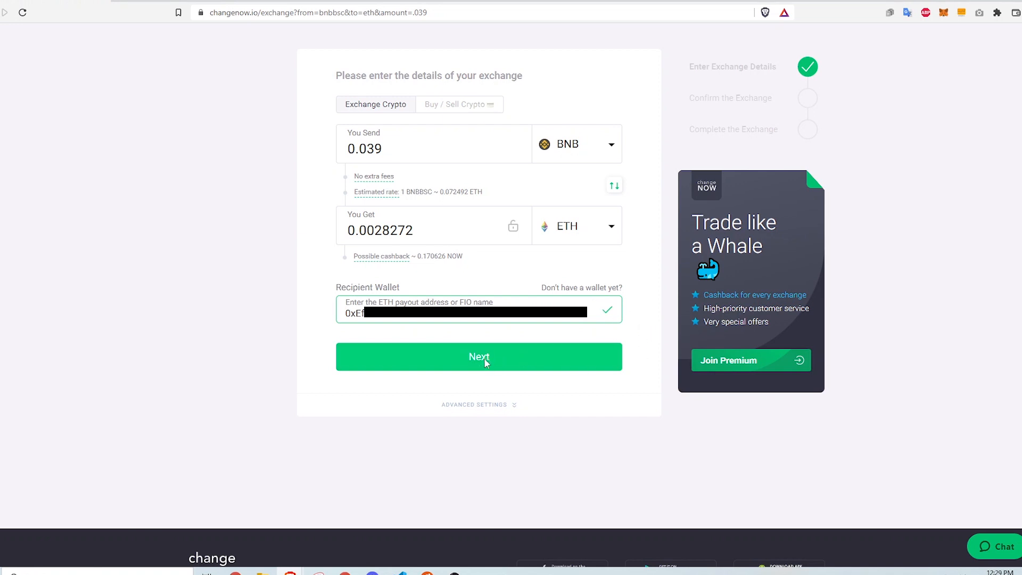
pyautogui.click(478, 357)
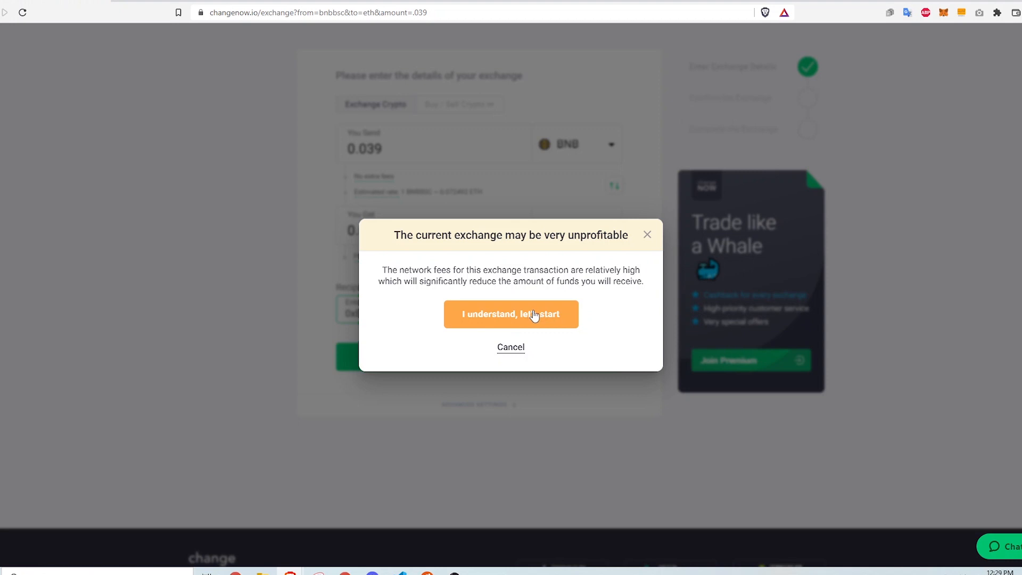
pyautogui.moveTo(529, 318)
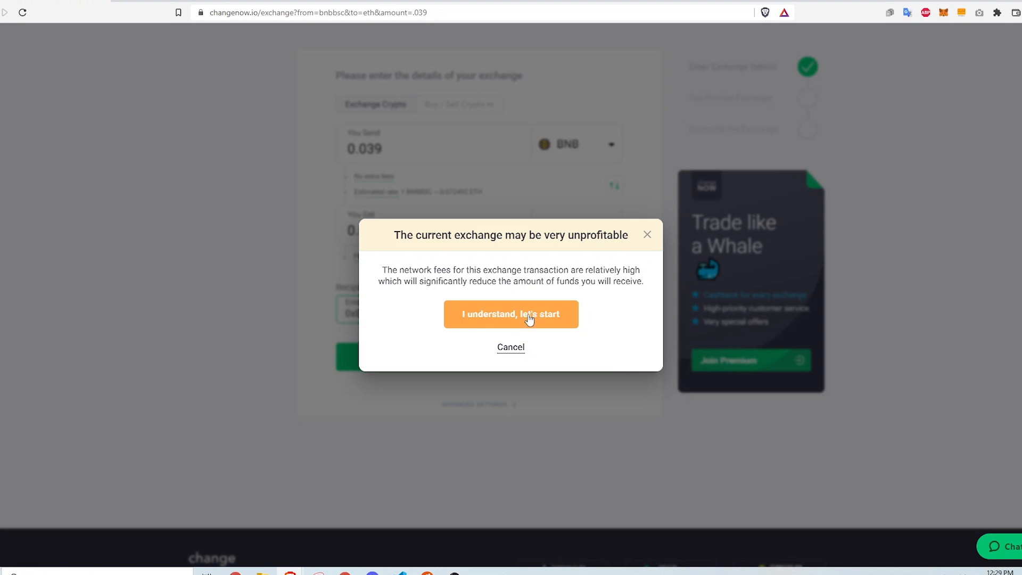
# Accept the high-fee warning to reach the 0.039 BNBBSC confirmation page
pyautogui.click(510, 313)
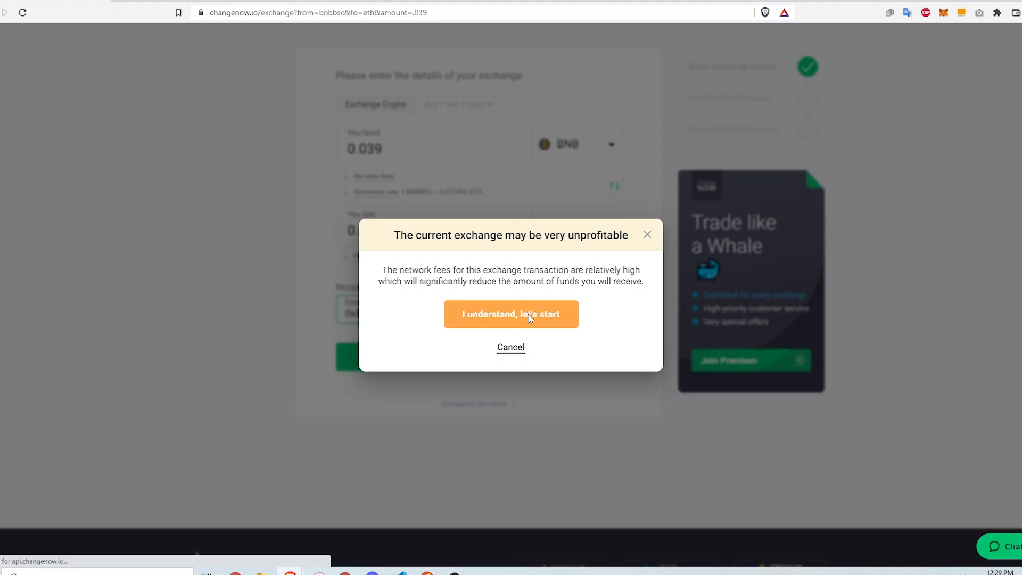
pyautogui.click(510, 313)
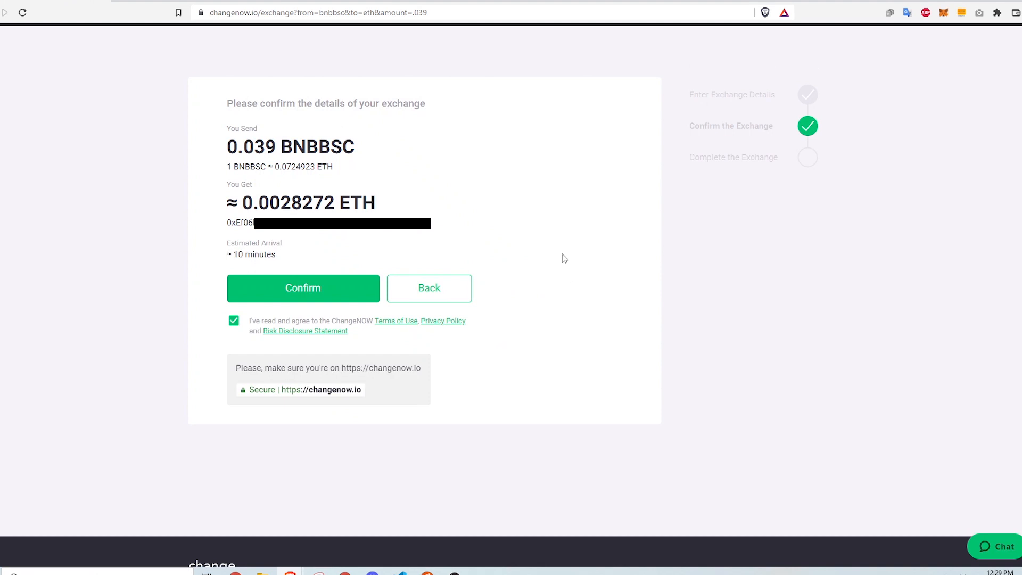
# Confirm the 0.039 BNBBSC exchange, retrying after the couldn't-create-transaction error
pyautogui.click(303, 288)
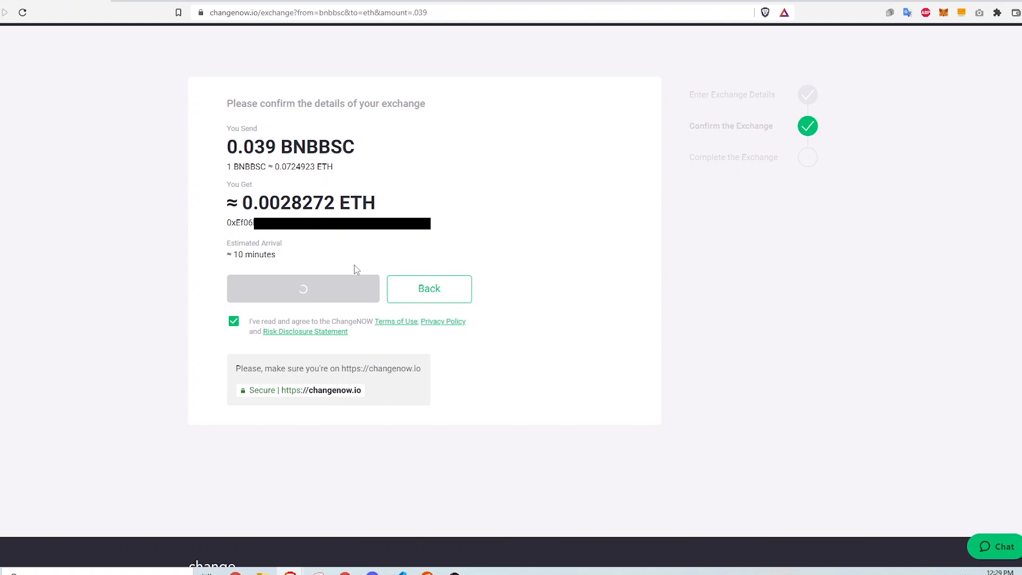
pyautogui.click(303, 289)
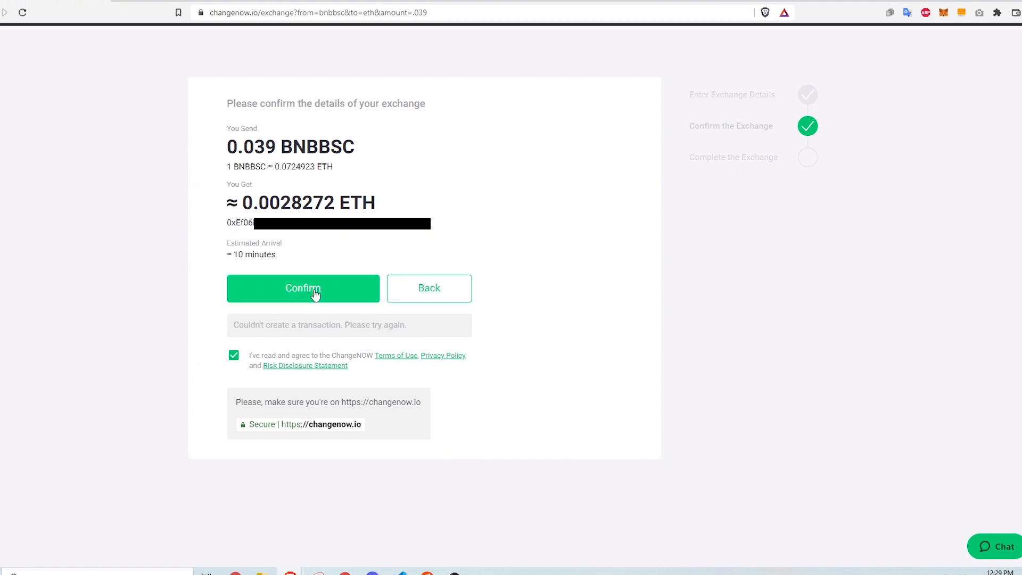
pyautogui.click(302, 288)
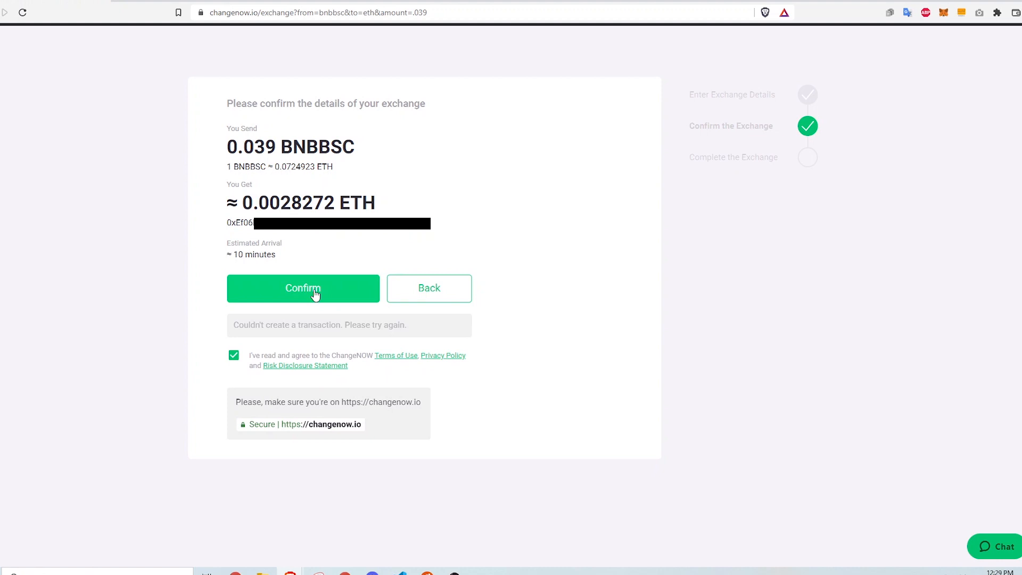
pyautogui.click(303, 288)
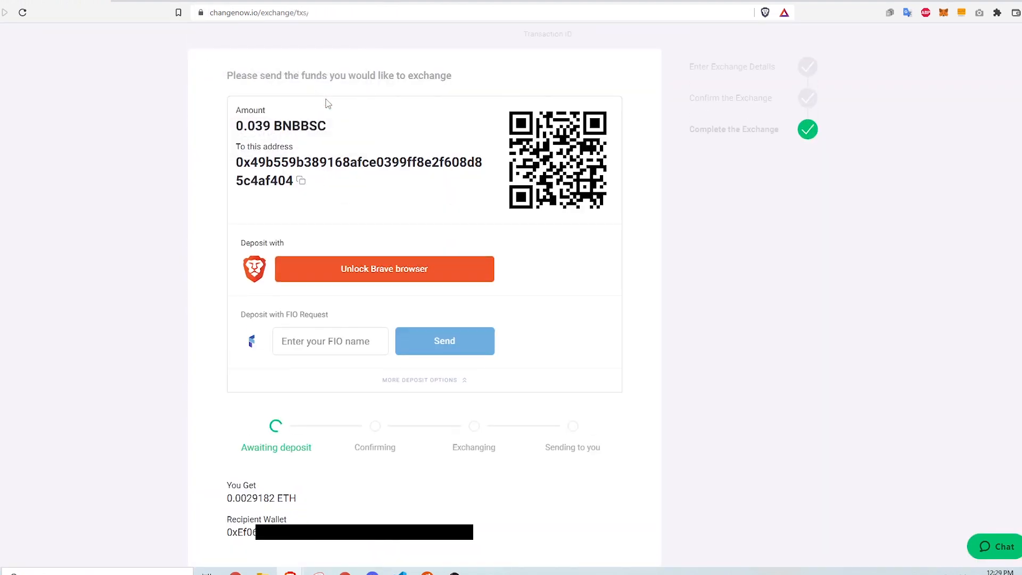
pyautogui.moveTo(343, 198)
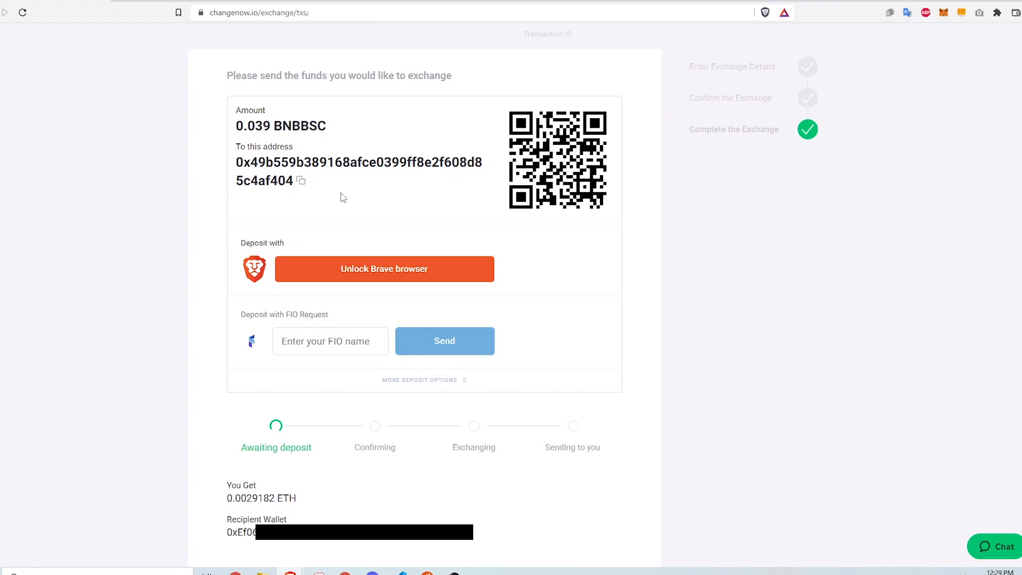
pyautogui.moveTo(355, 270)
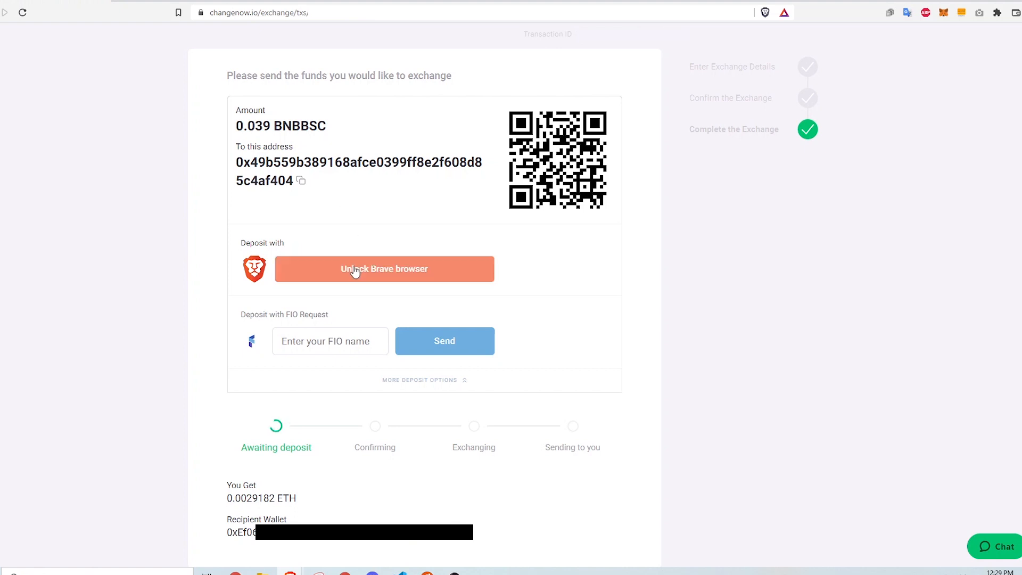
pyautogui.moveTo(411, 271)
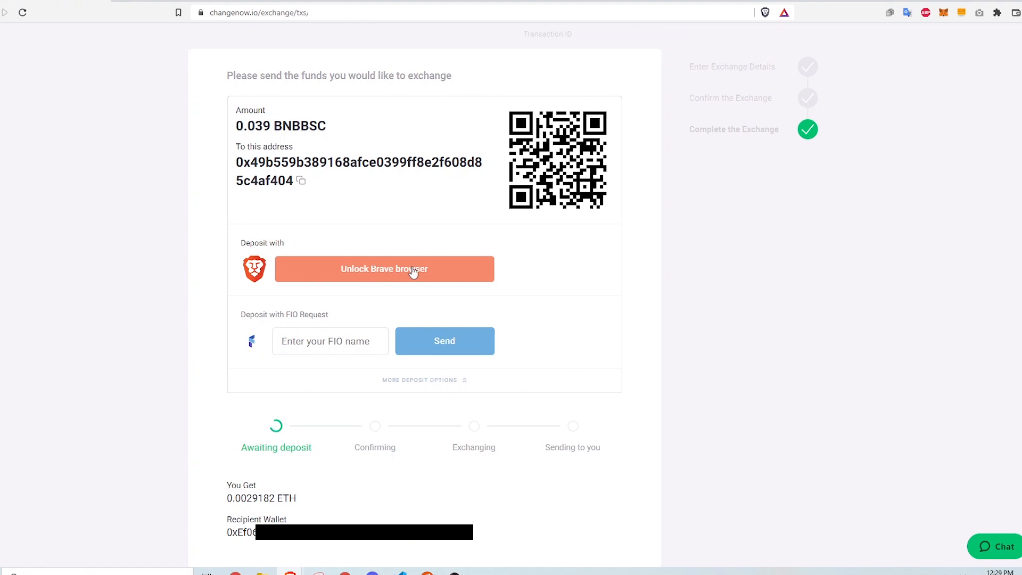
# Attempt the deposit from the browser wallet, triggering the wrong-network warning
pyautogui.click(383, 269)
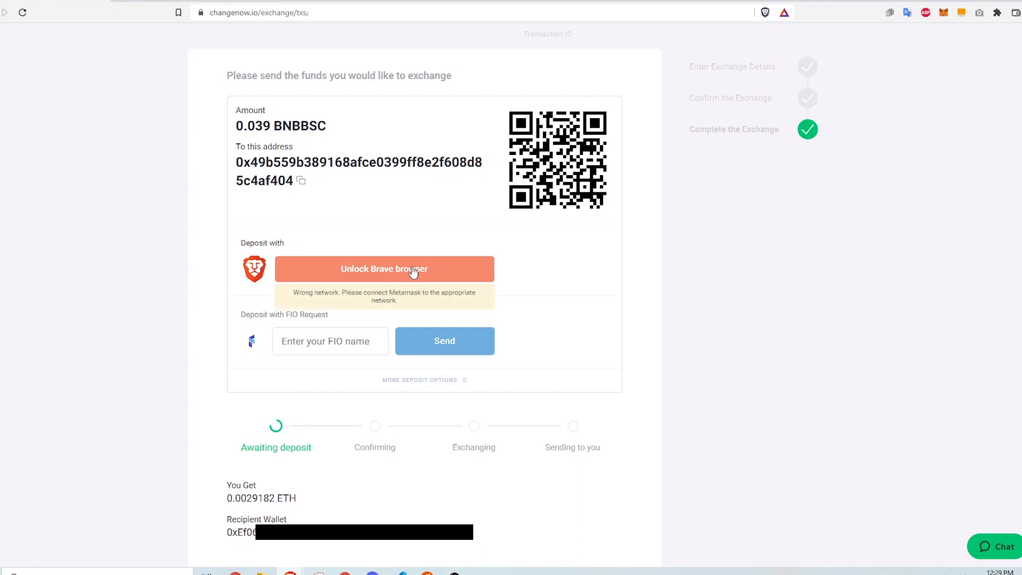
pyautogui.moveTo(370, 306)
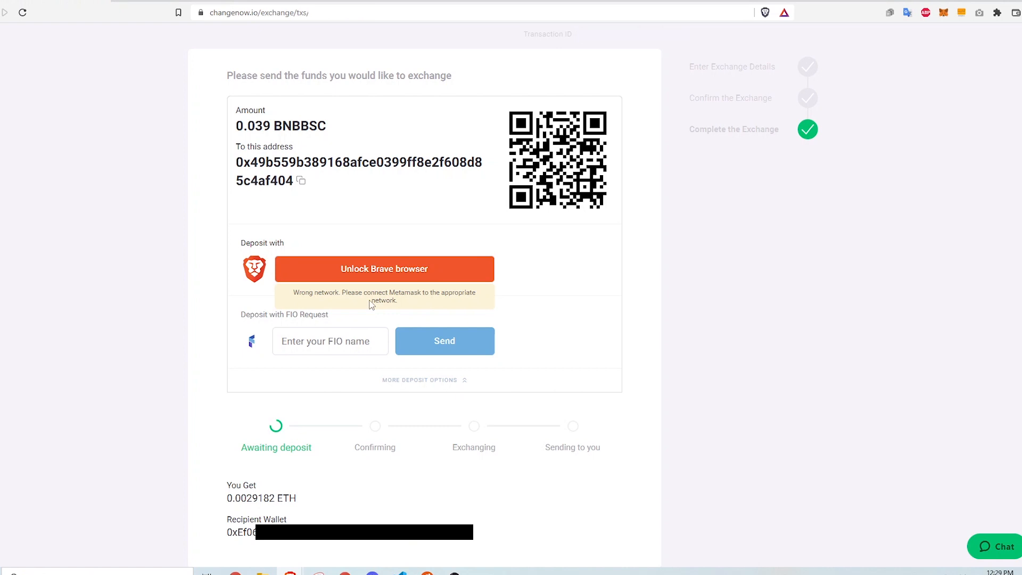
pyautogui.moveTo(943, 13)
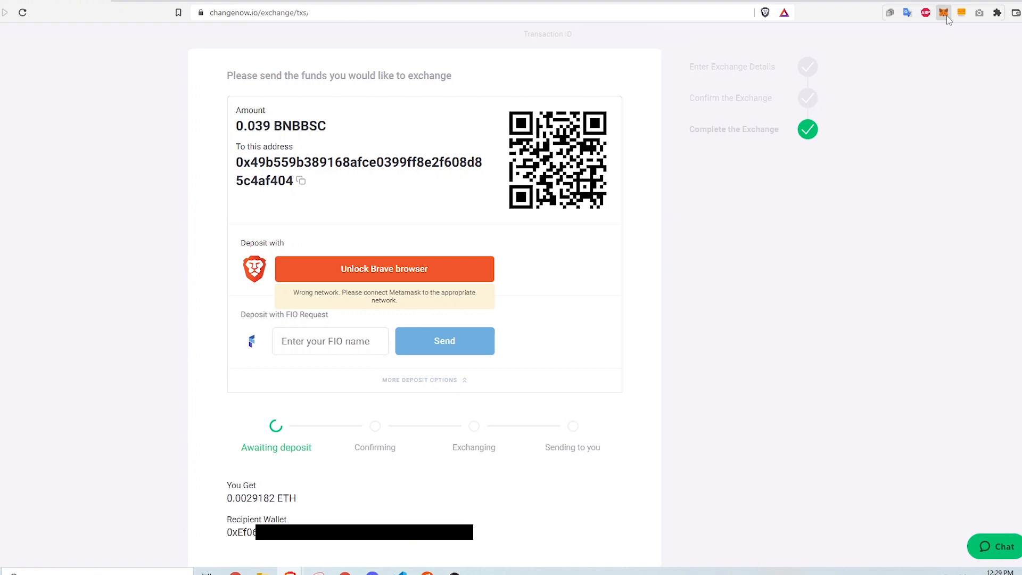
# Switch MetaMask from Ethereum Mainnet to Binance Smart Chain
pyautogui.click(944, 13)
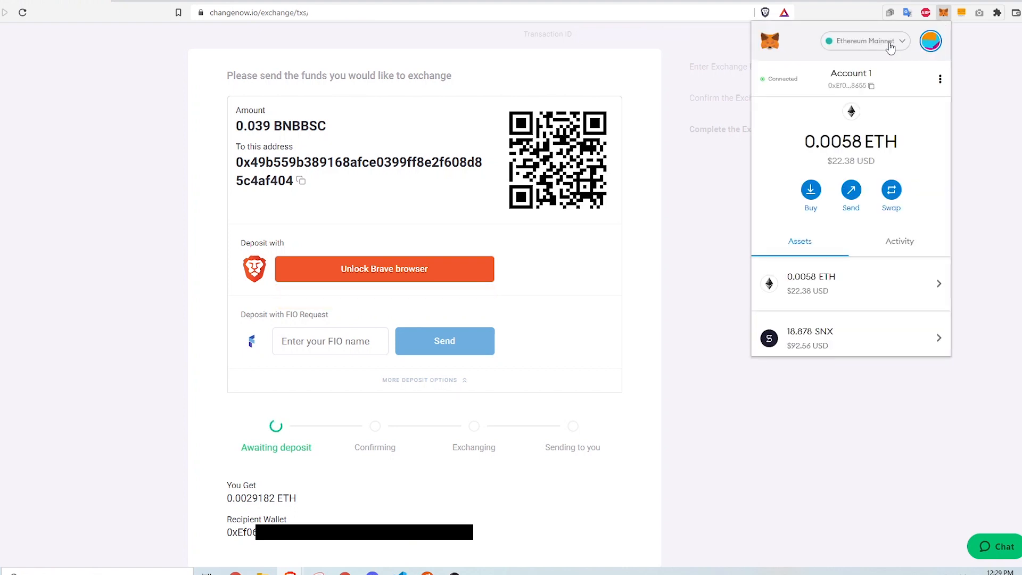
pyautogui.click(862, 41)
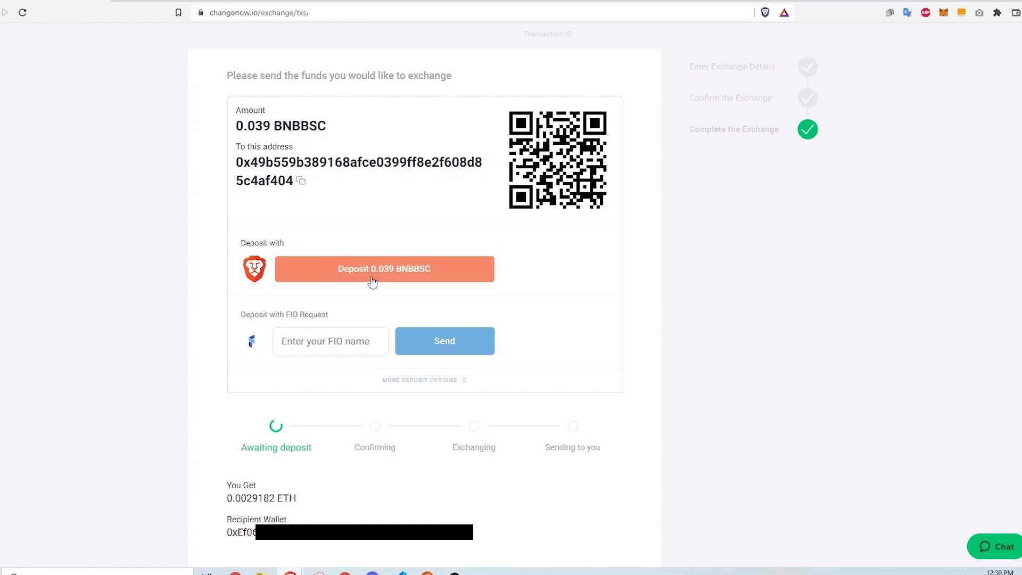
pyautogui.moveTo(398, 275)
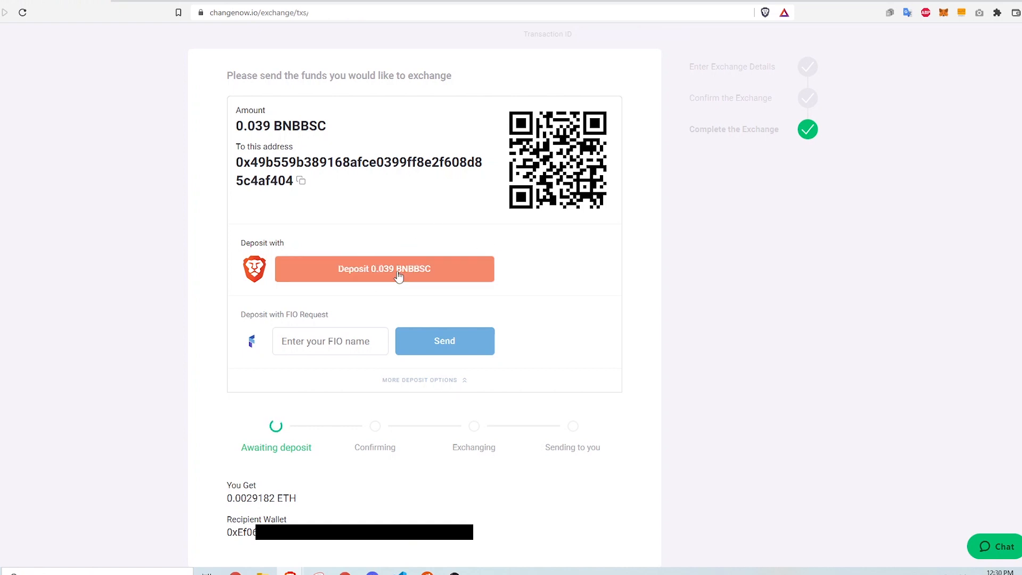
# Deposit 0.039 BNBBSC and approve the transfer in MetaMask
pyautogui.click(384, 268)
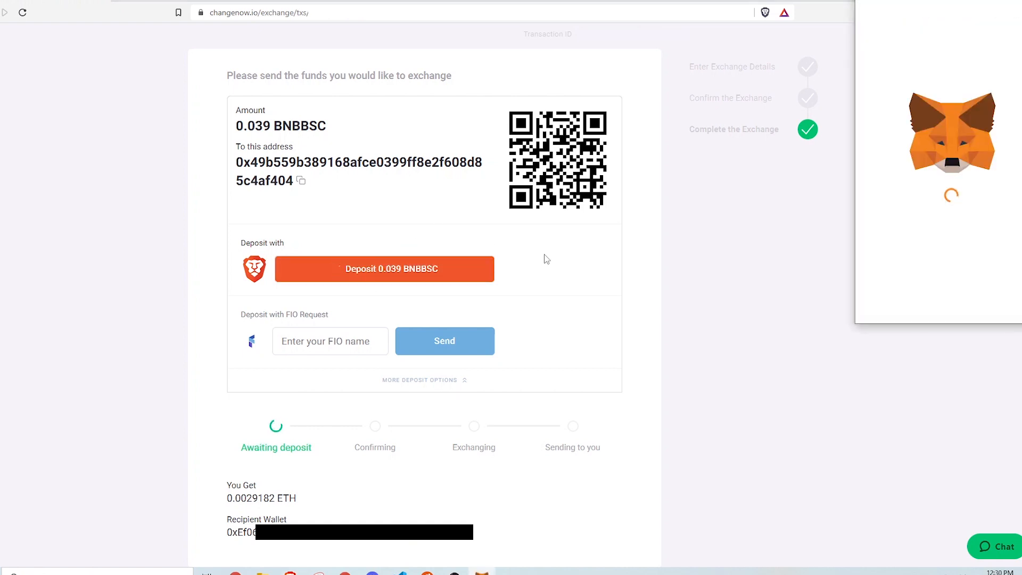
pyautogui.click(385, 268)
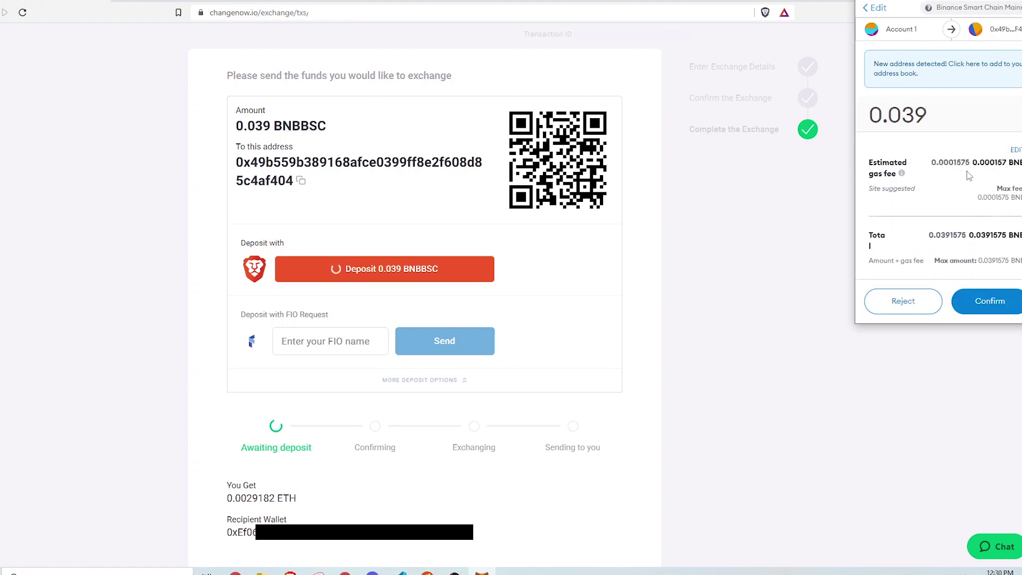
pyautogui.click(990, 302)
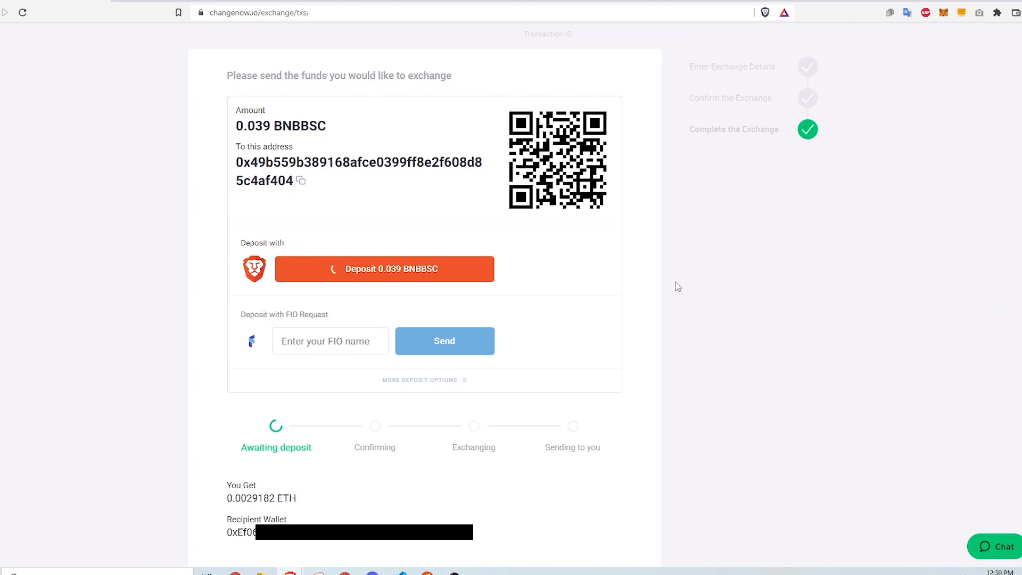
pyautogui.moveTo(629, 301)
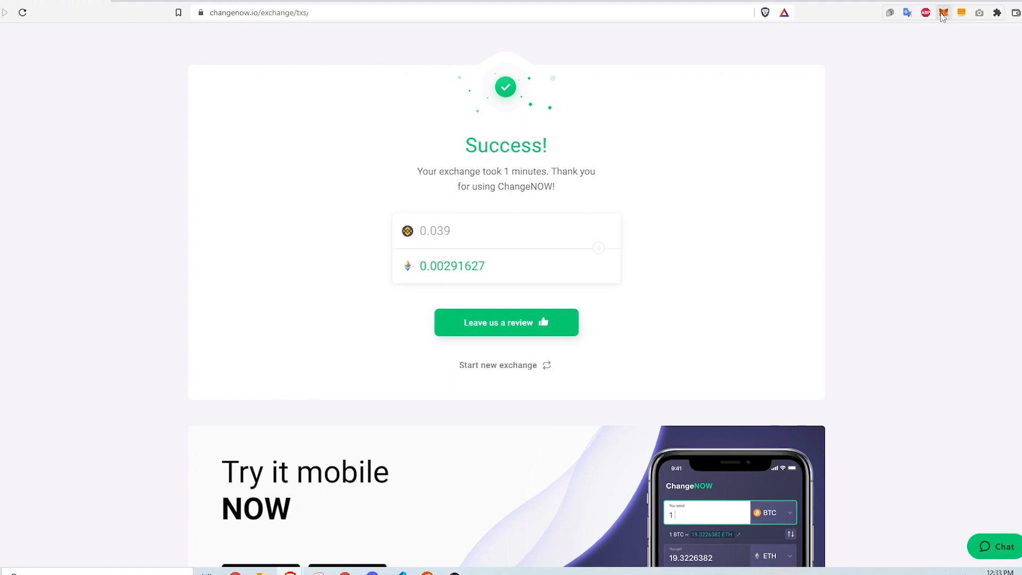
# Switch MetaMask to Ethereum Mainnet to view the received 0.00291627 ETH
pyautogui.click(943, 13)
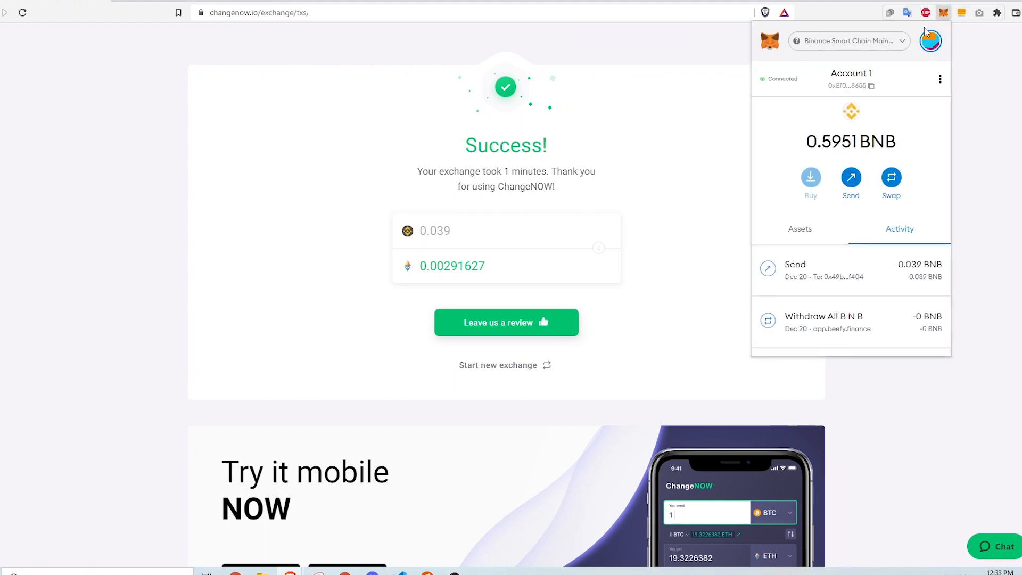
pyautogui.click(848, 41)
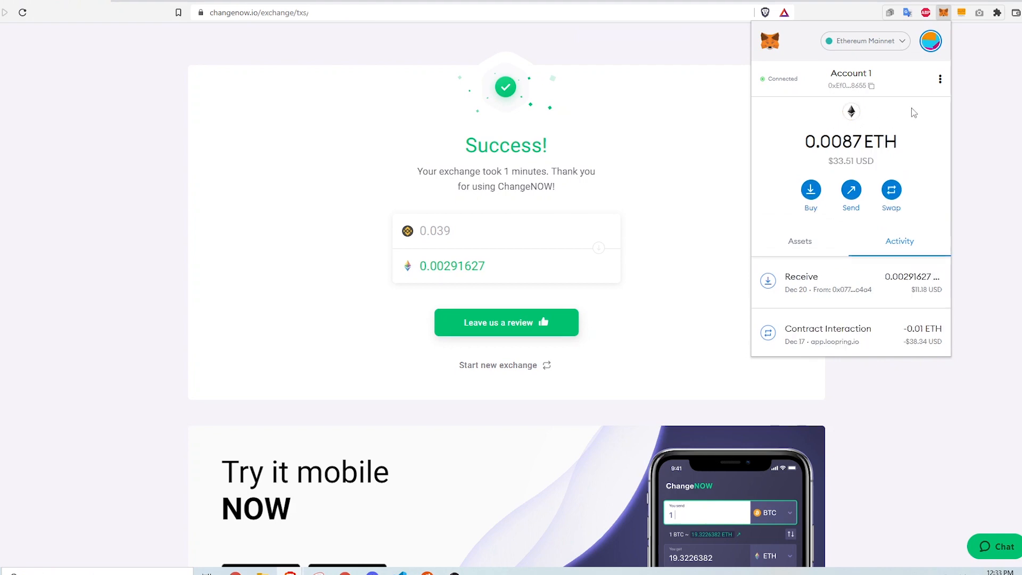
pyautogui.moveTo(885, 233)
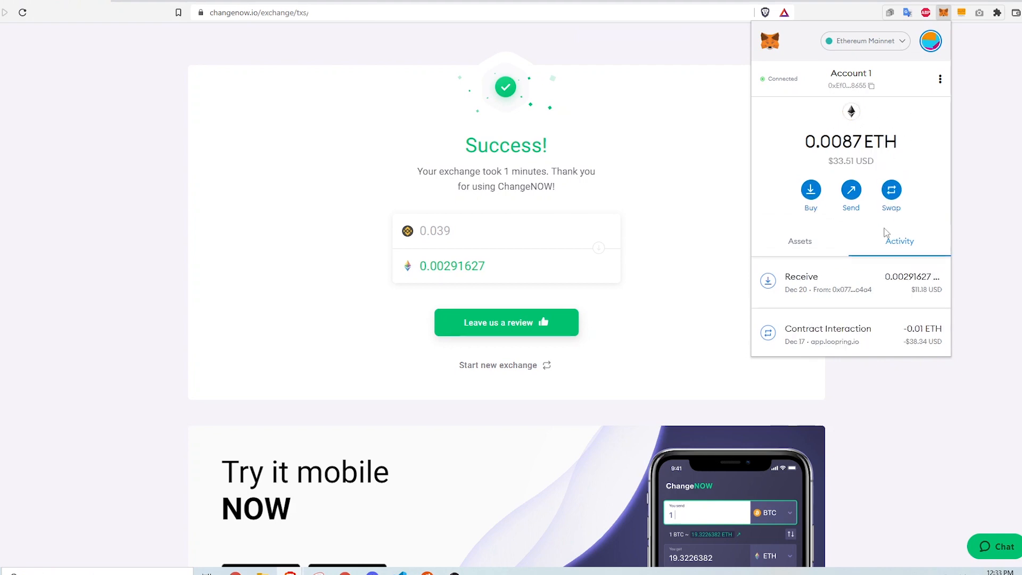
pyautogui.moveTo(927, 299)
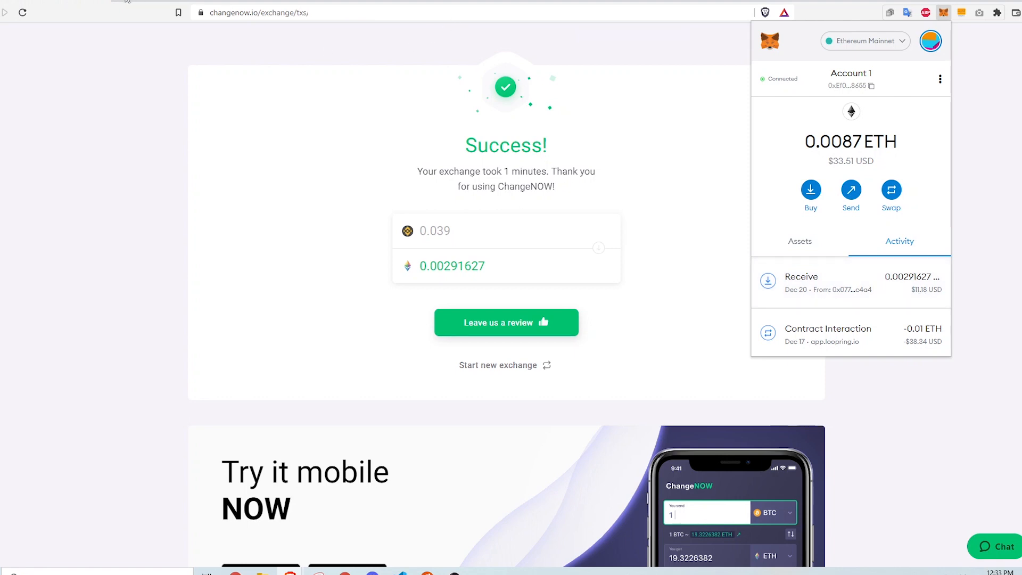
pyautogui.moveTo(126, 8)
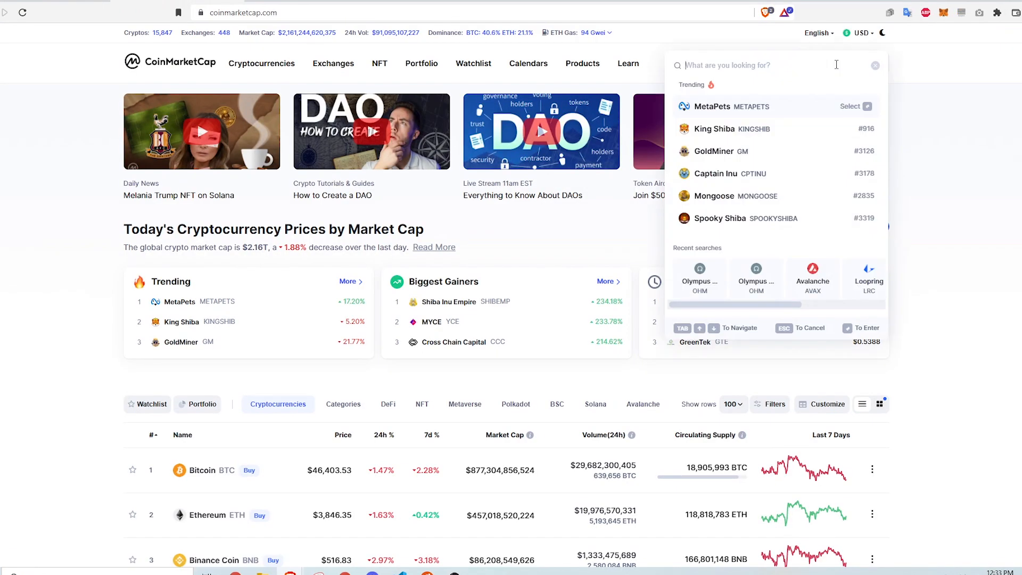
# Search CoinMarketCap for the current BNB price of $516.83
pyautogui.click(213, 559)
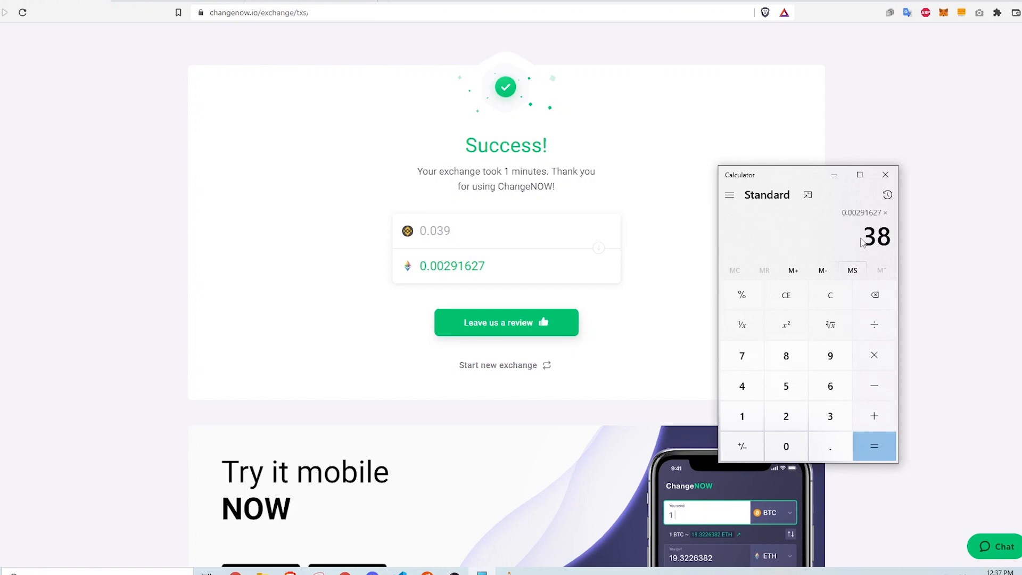
# Work out 0.039 × 516.23 = 20.13, then 20.13 − 11.18 = 8.95 fee, and close Calculator
pyautogui.click(873, 446)
pyautogui.write('516.23')
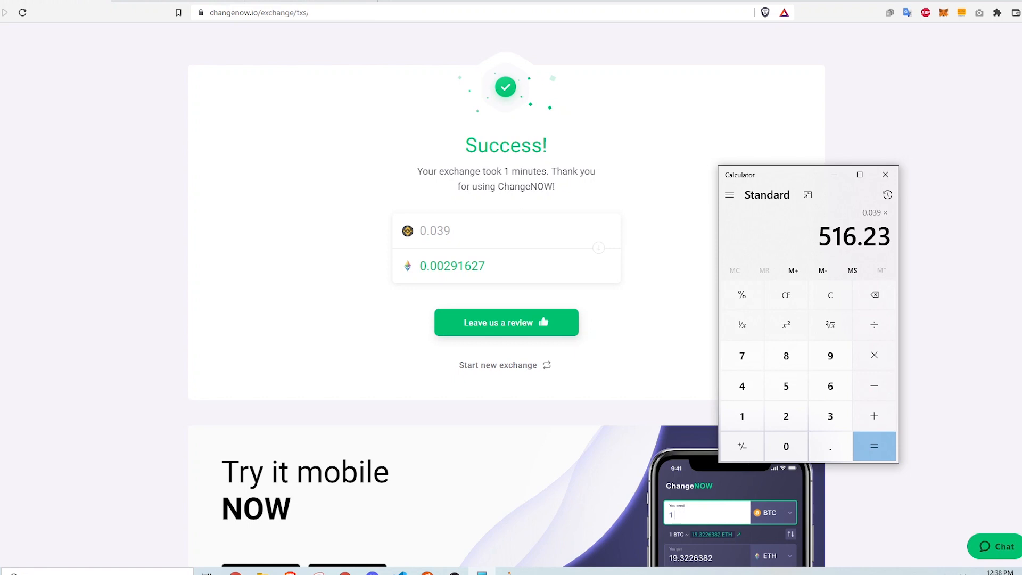
pyautogui.click(873, 446)
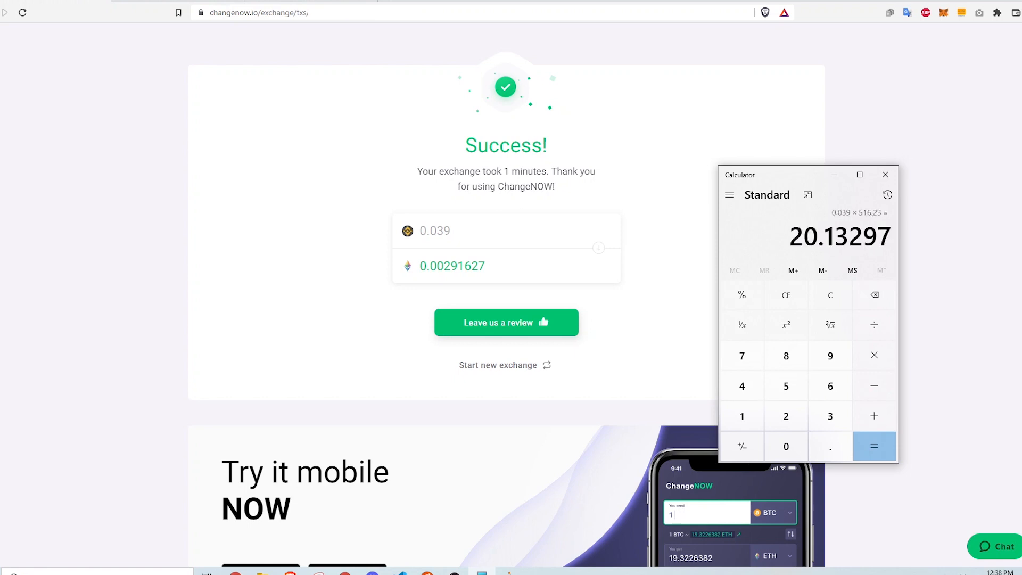
pyautogui.click(874, 386)
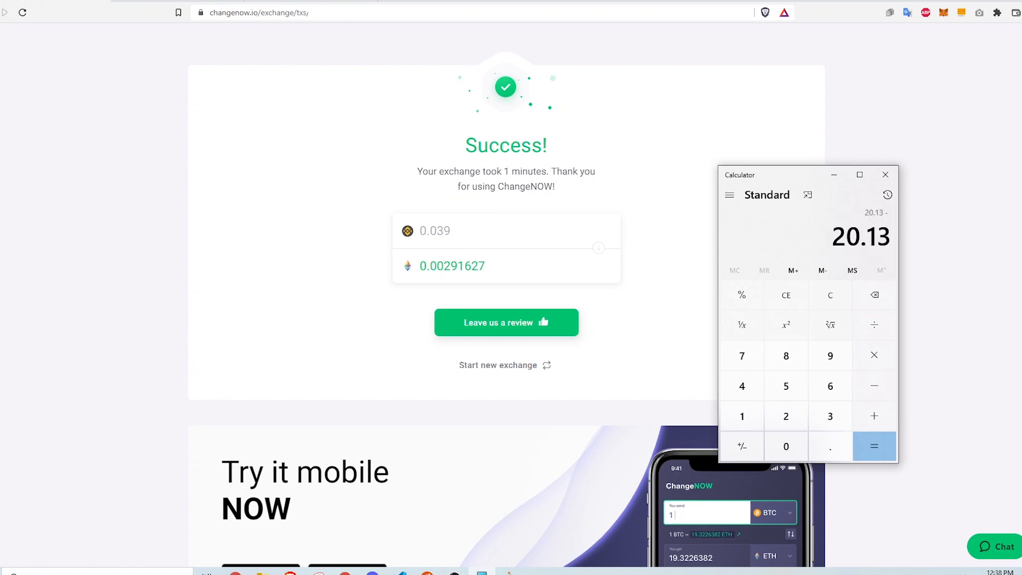
pyautogui.click(874, 446)
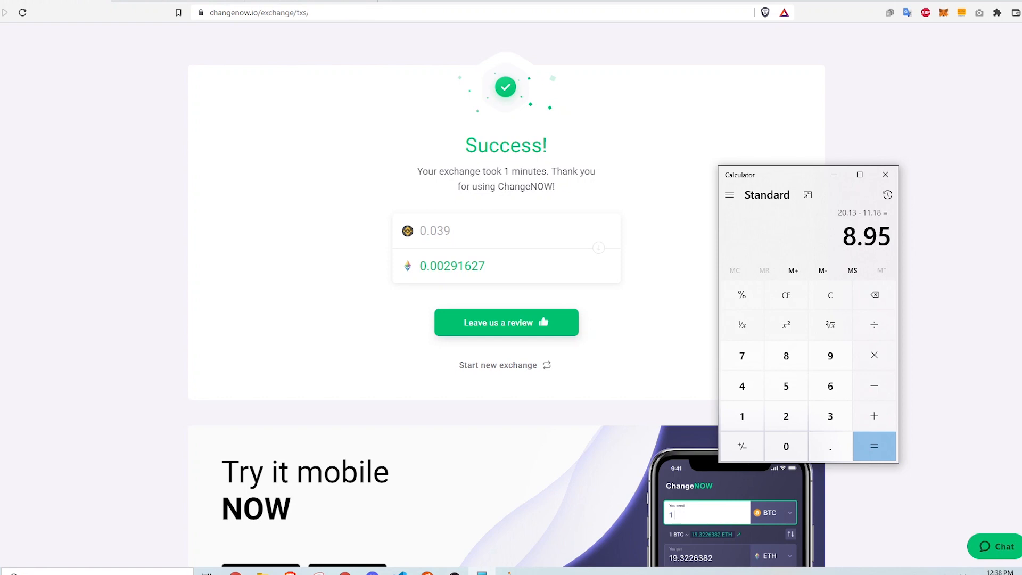
pyautogui.moveTo(896, 242)
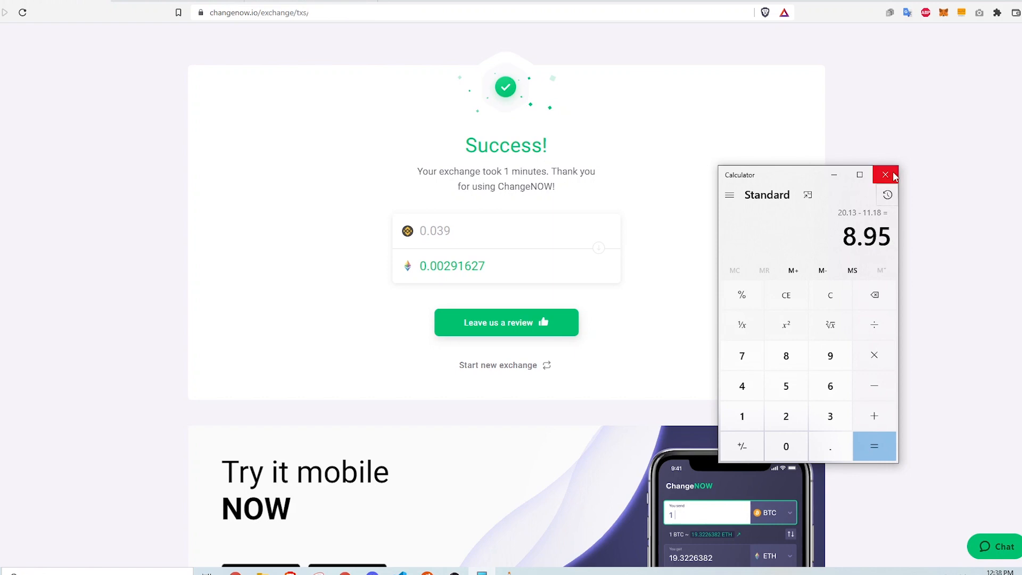
pyautogui.click(885, 175)
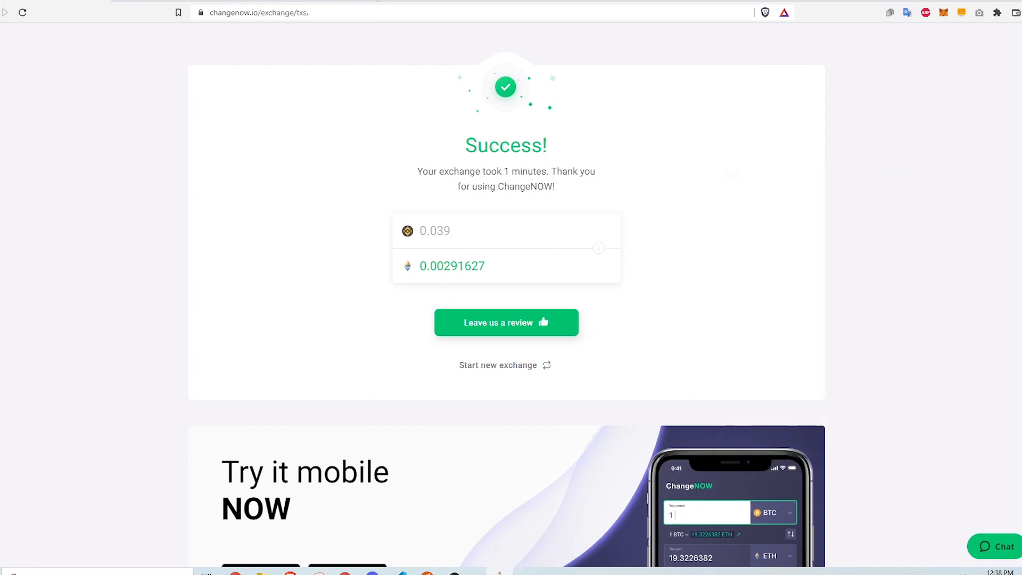